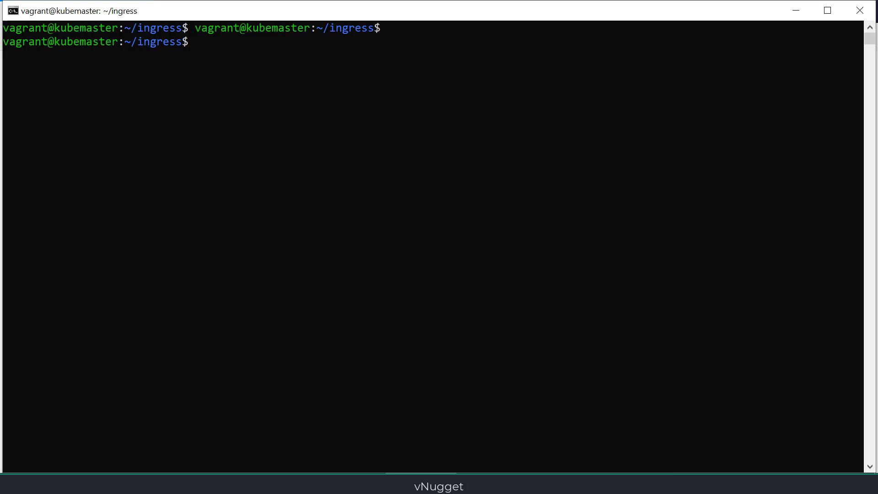
mouse_move(559, 324)
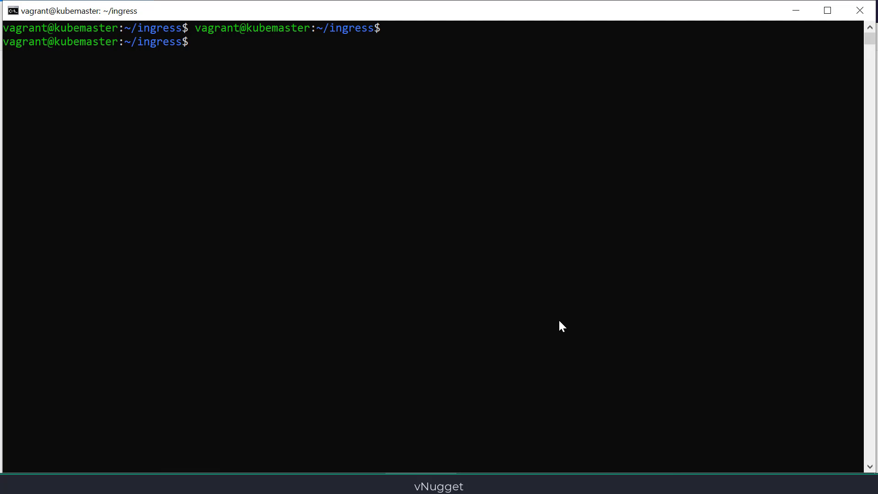
- List the cluster namespaces and ingress-nginx services, showing controller NodePorts 30816 and 31503
type("kubectl get n")
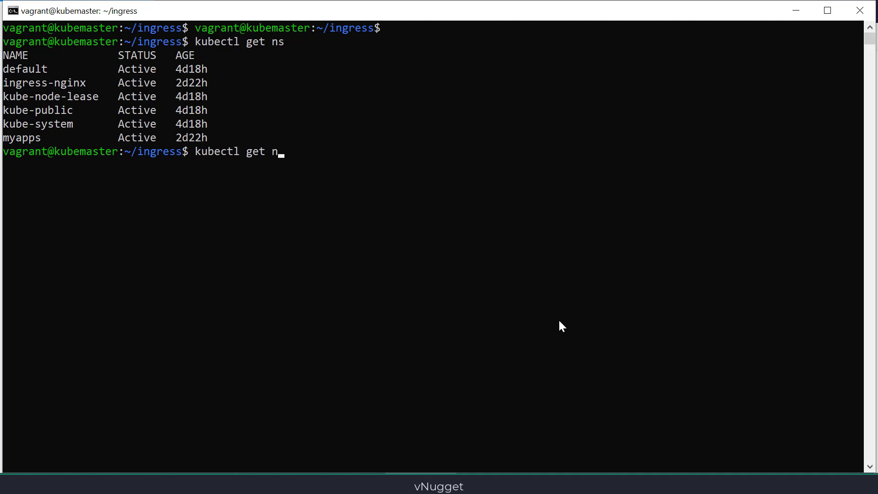
type("svc")
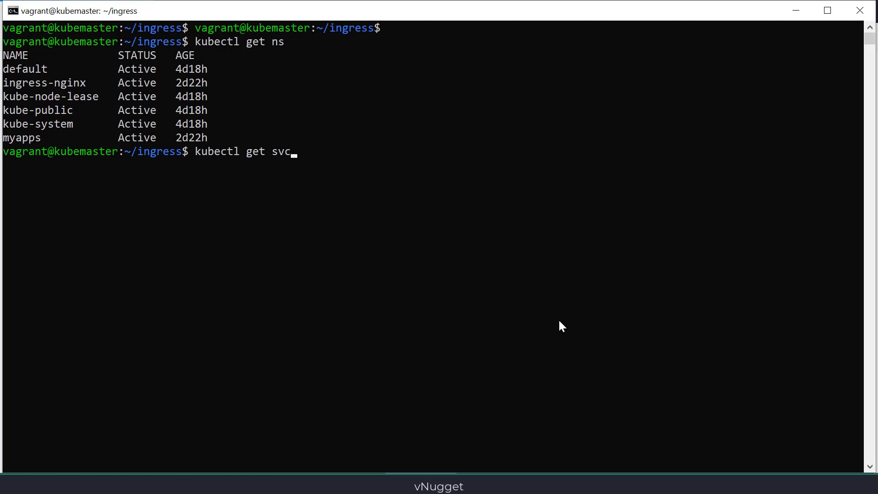
type("-n ingress-nginx")
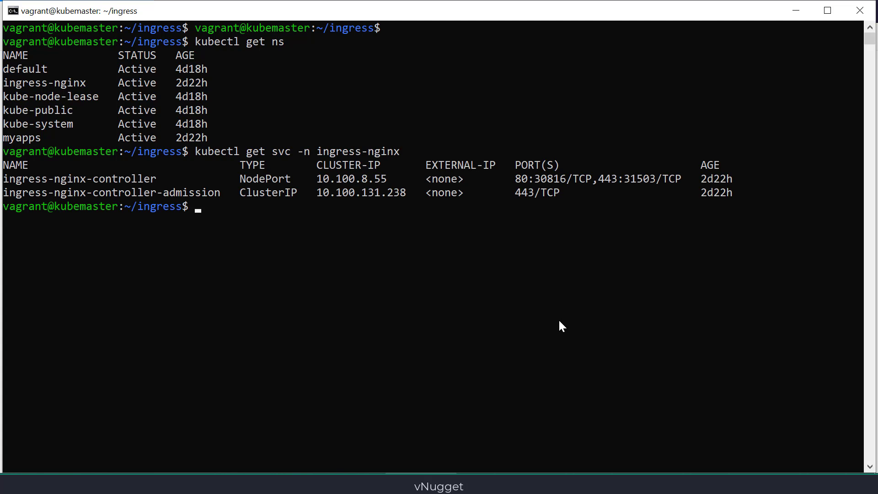
mouse_move(552, 206)
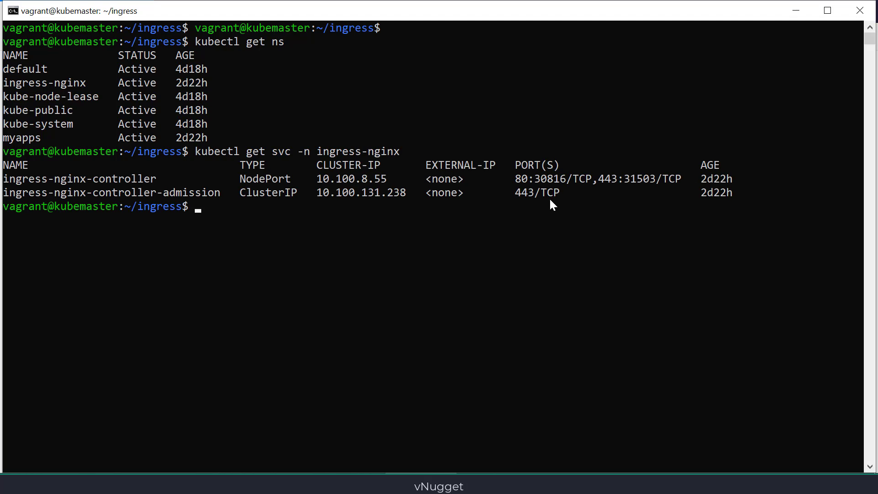
mouse_move(584, 297)
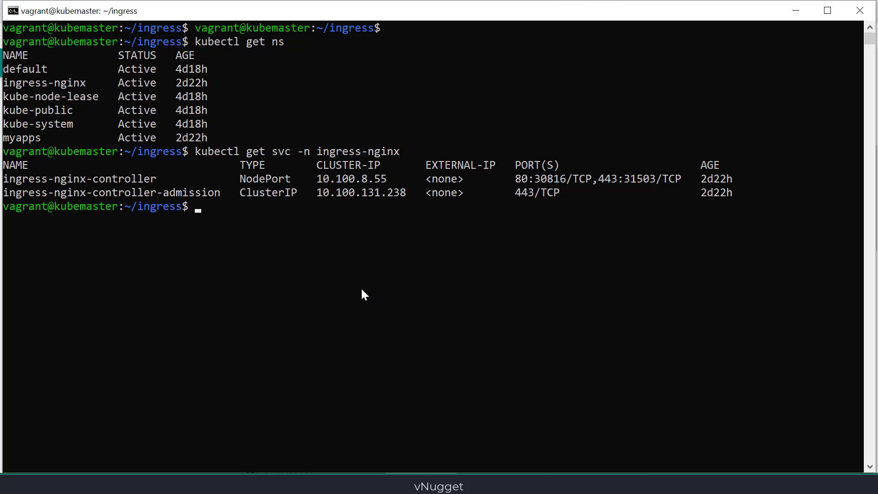
- Show ingress-nginx pods and controller logs reporting the missing myapps/basic-auth secret and /myapp 503
type("kubectl get svc -n ingress-nginx")
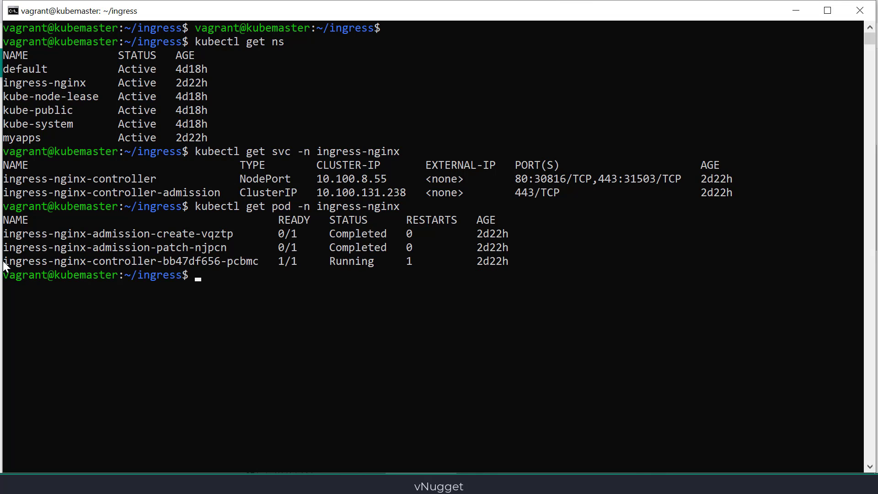
type("ku")
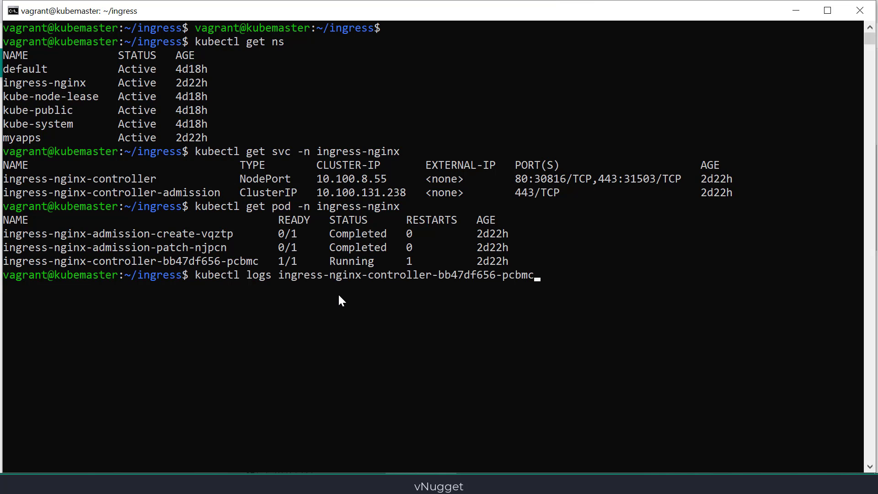
type("-n ingress-nginx")
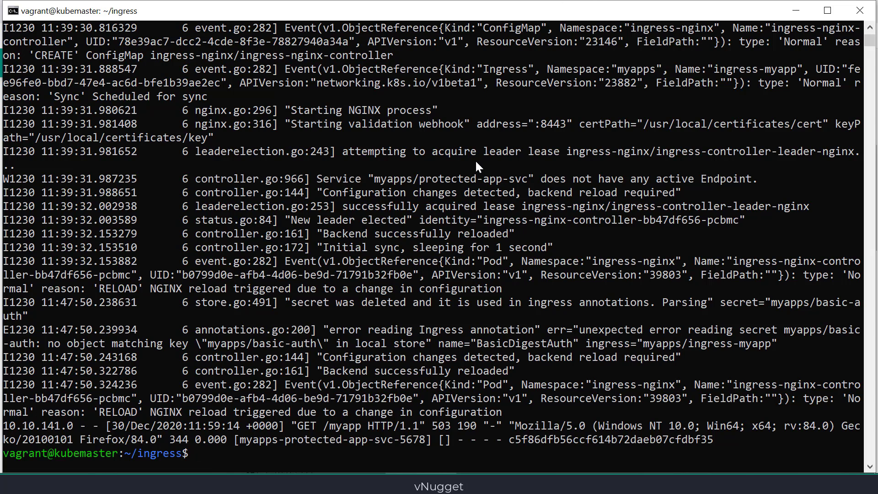
- Check myapps secrets, review ingress-rule.yaml, then create secret basic-auth from the auth file in myapps
type("kubectl")
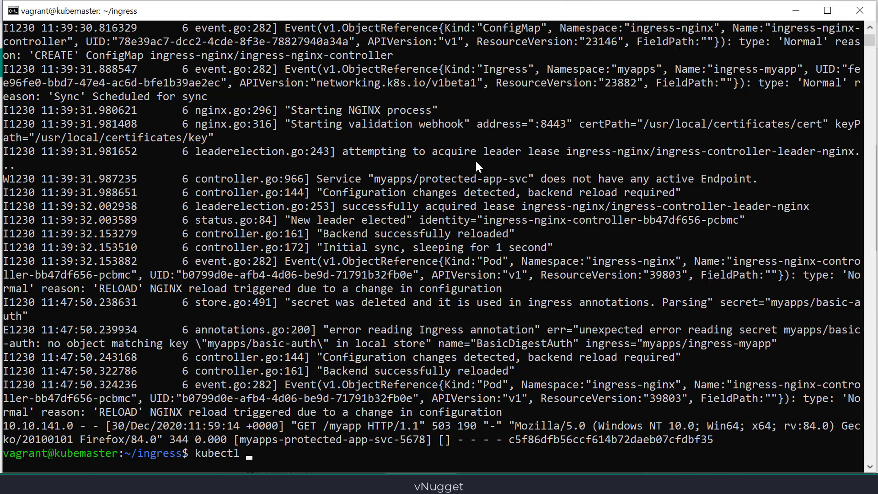
type("get secret -n myapps")
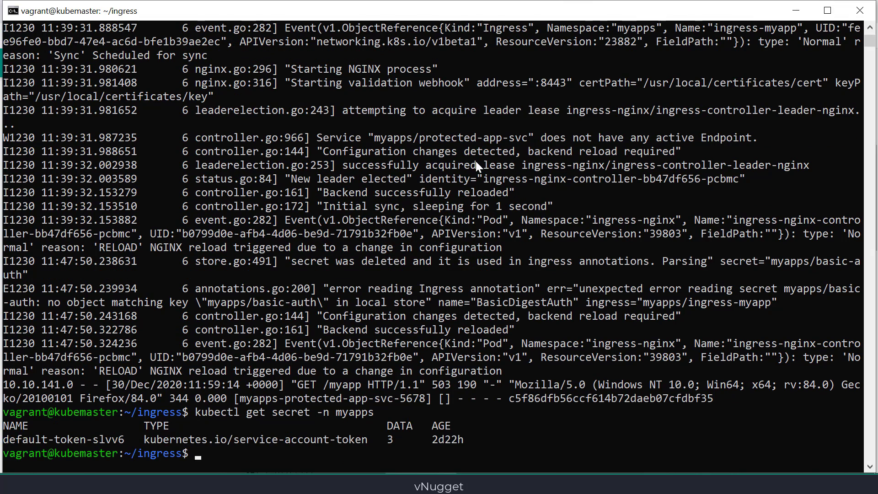
type("vi ingress-rule.yaml")
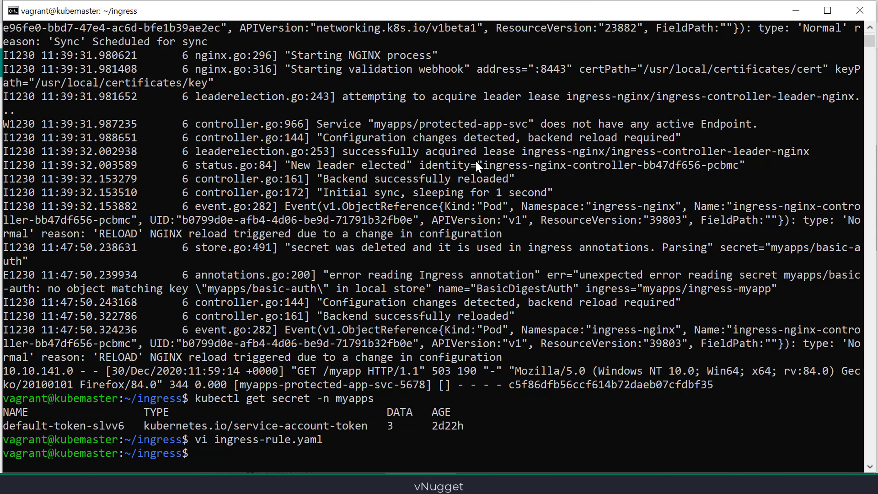
type("kubectl create secret generic basic-auth --from-")
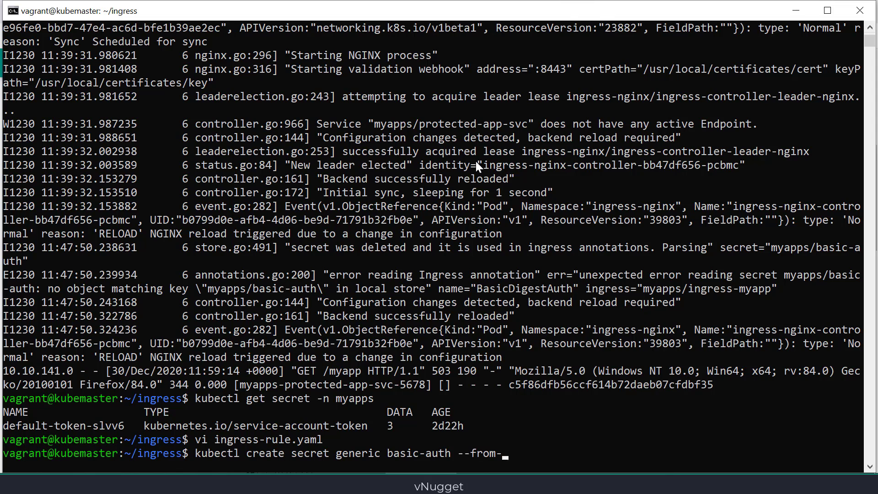
type("file=auth -n myapps")
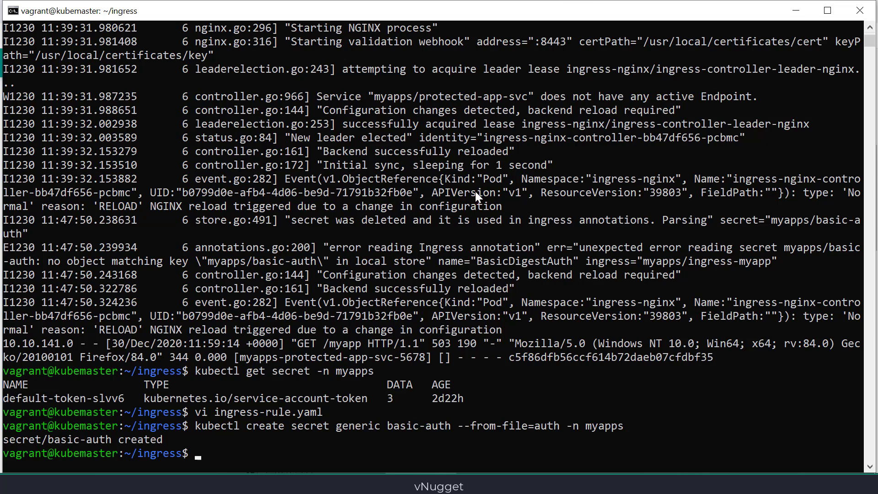
mouse_move(667, 407)
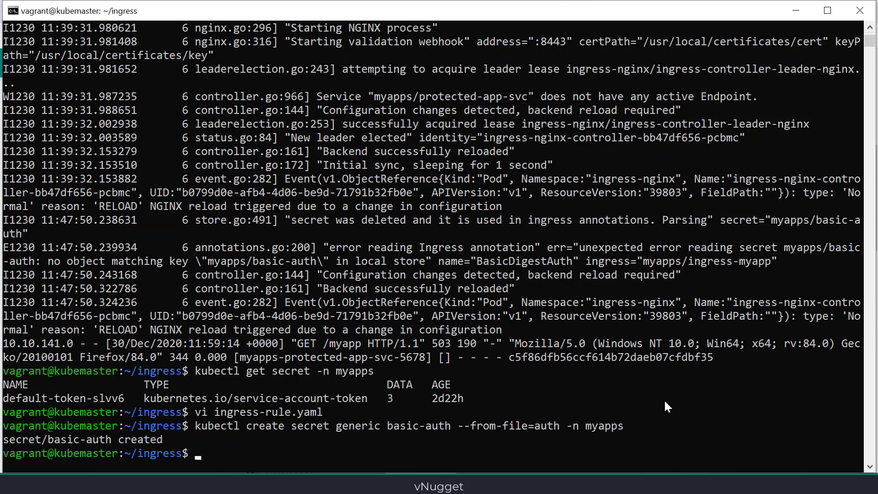
- List myapps secrets and rerun controller logs showing basic-auth added and NGINX reloaded
type("kubectl get secret -n myapps")
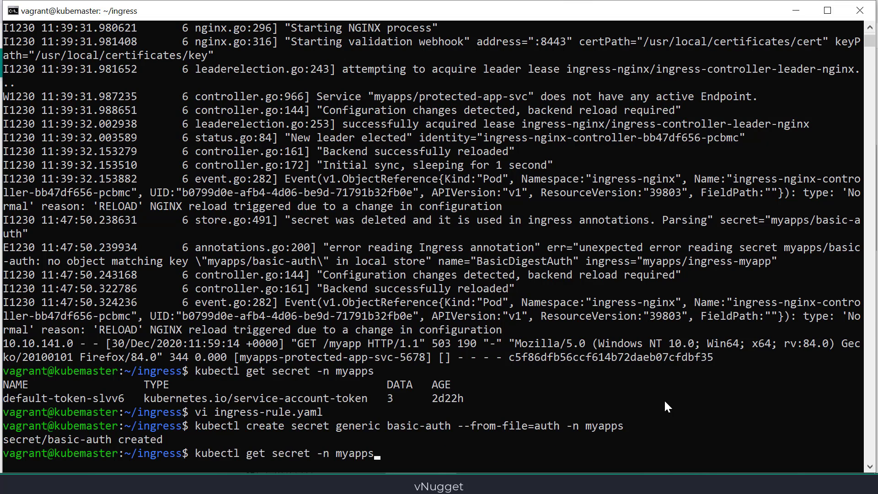
type("kubectl logs ingress-nginx-controller-bb47df656-pcbmc -n ingress-nginx")
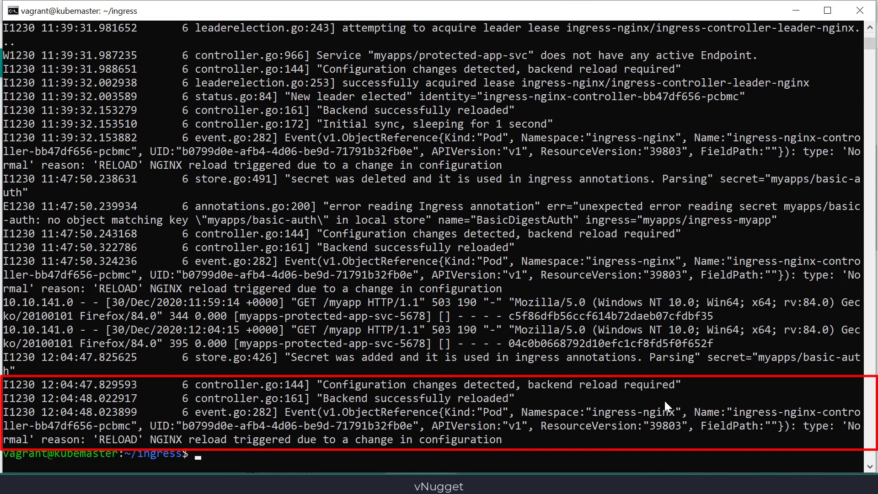
mouse_move(496, 433)
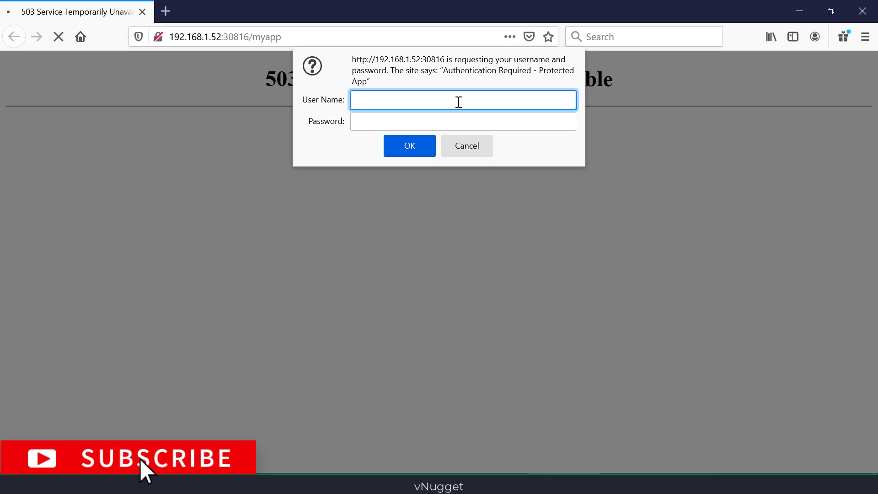
- Enter user1 and its password in the /myapp authentication prompt and submit
type("user1")
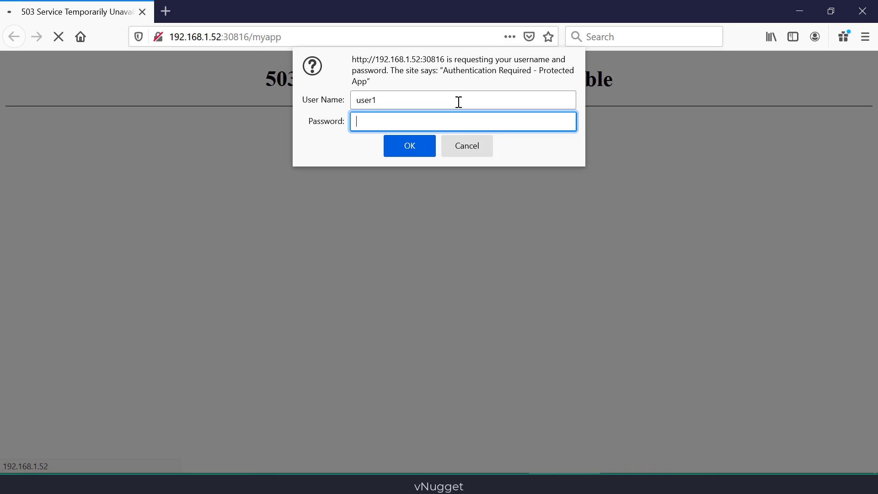
type("password")
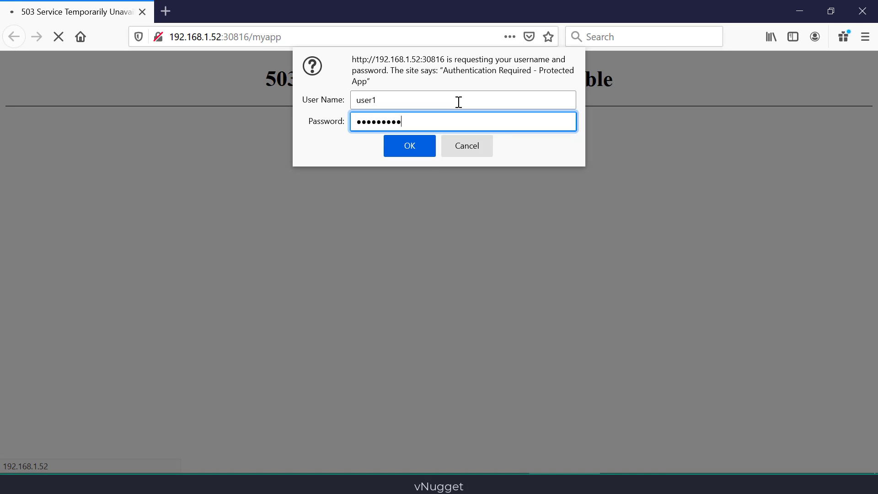
left_click(409, 146)
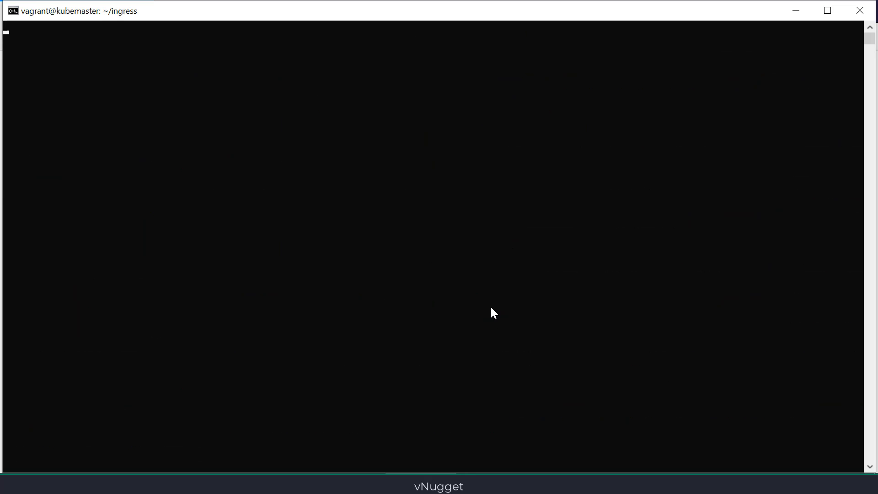
- Apply ingress-rule_old.yaml, see serviceName/servicePort validation errors, and start opening ingress-rule.yaml in vi
type("vi")
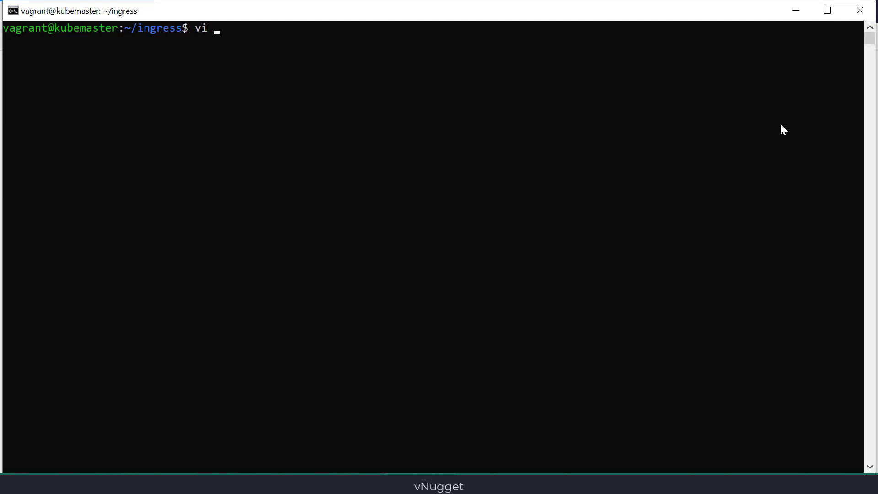
type("ingress-rule_old.yaml")
type("kubectl a")
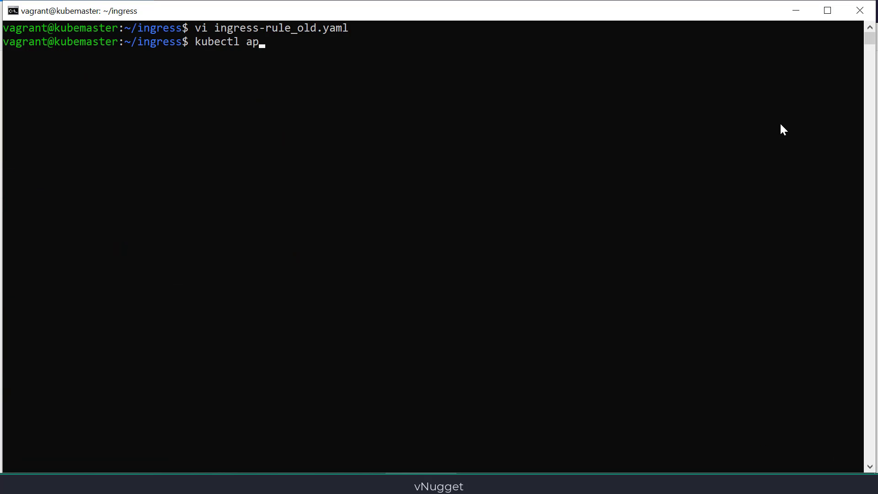
type("ply -f ingress-rule_old.yaml")
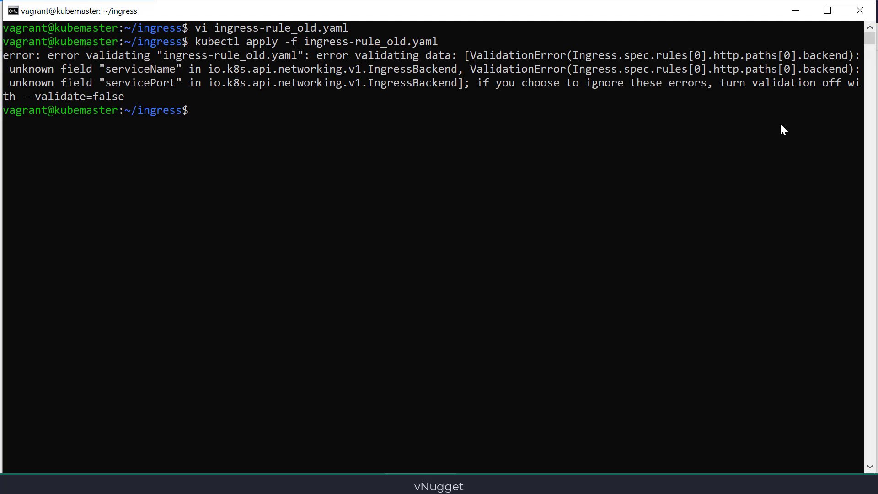
type("vi ingress-rule.yaml")
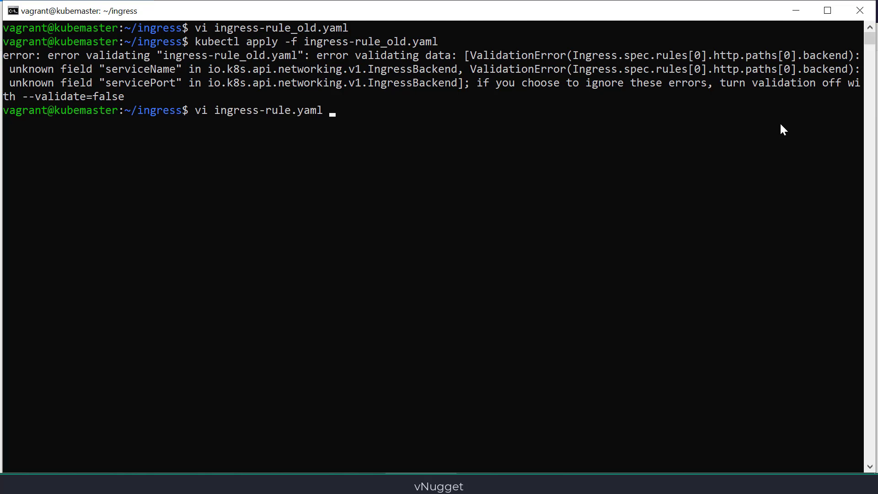
- View ingress-rule.yaml in vi, diff it against ingress-rule_old.yaml, and clear the screen
key("Enter")
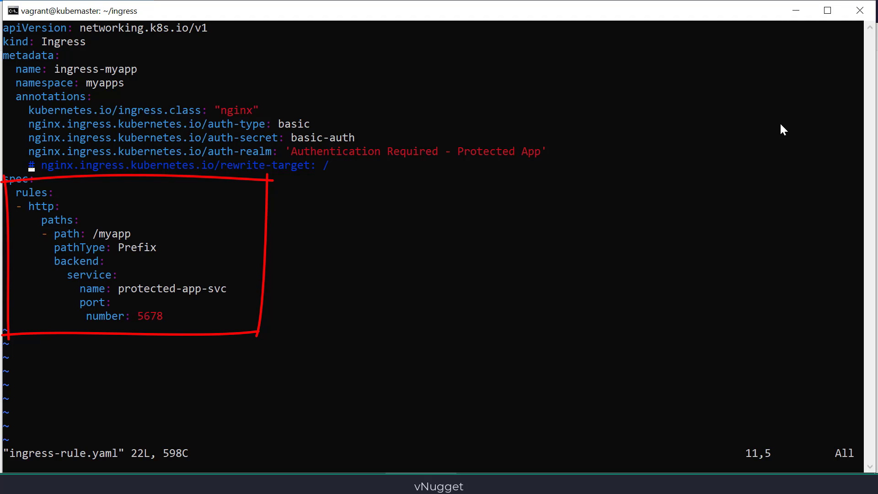
type(":q")
type("vagrant@kubemaster:~/ingress$ diff ingress-rule")
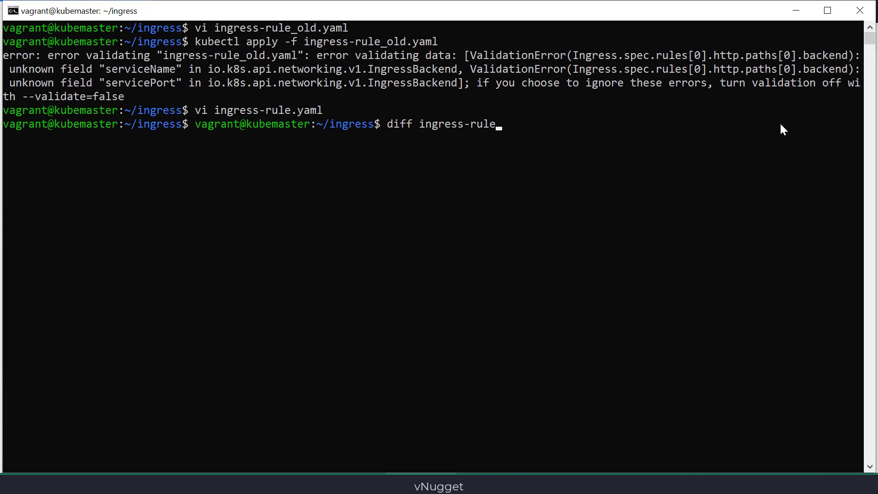
type(".yaml ingress-rule_old.yaml")
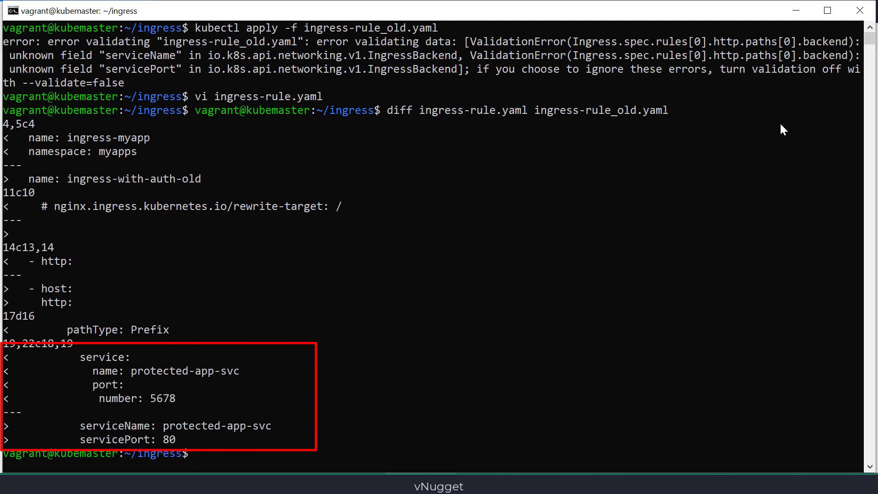
type("clea")
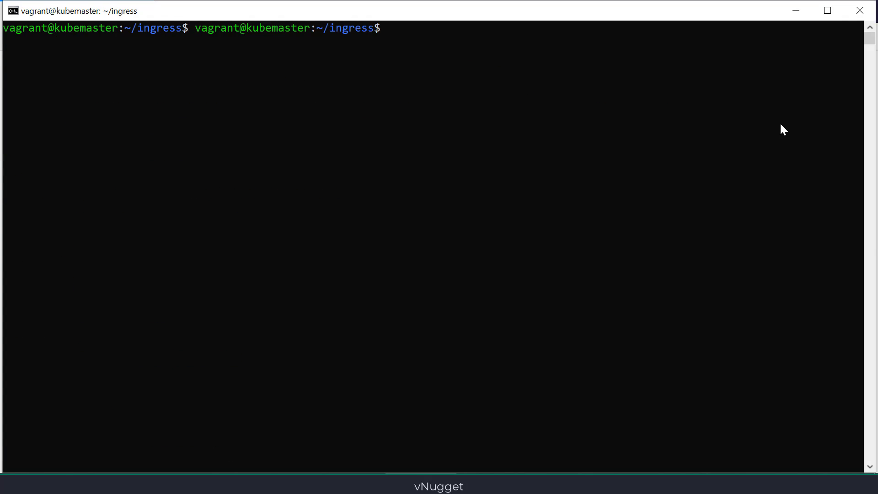
- Inspect ingressClassName nginxx in ingress-rule.yaml, then apply it to create ingress-myapp
type("vi ingr")
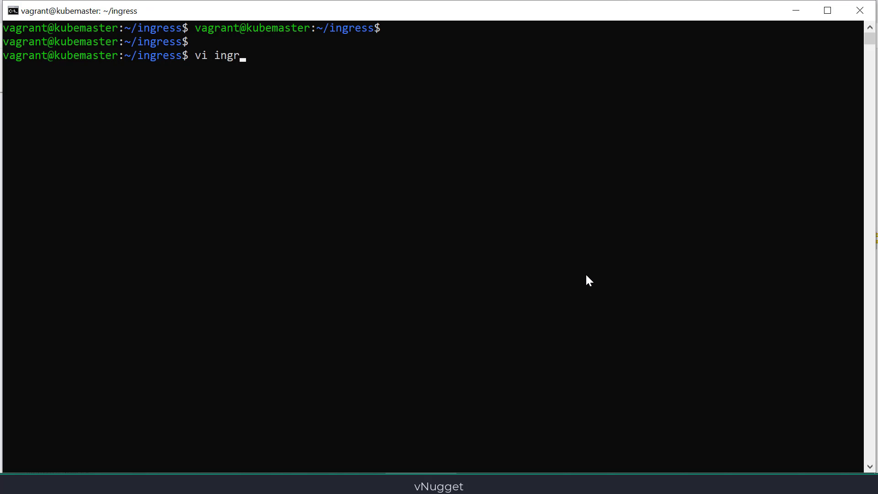
key("Enter")
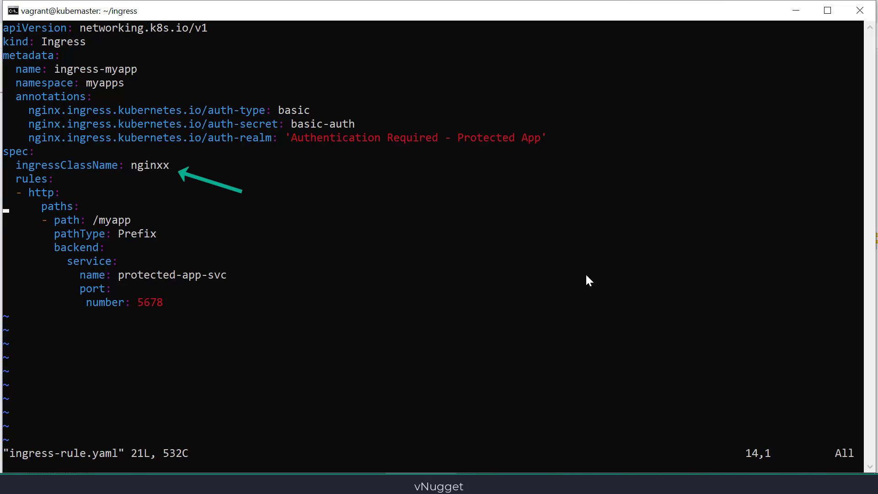
type(":q")
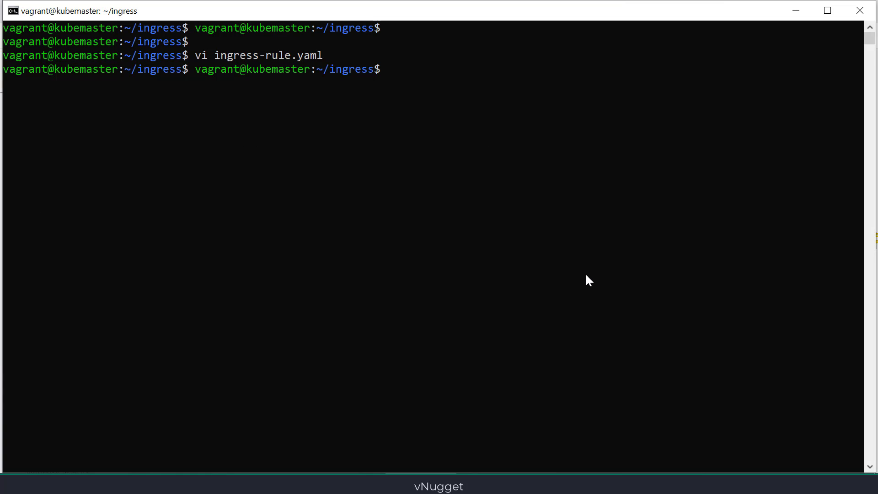
type("kubectl")
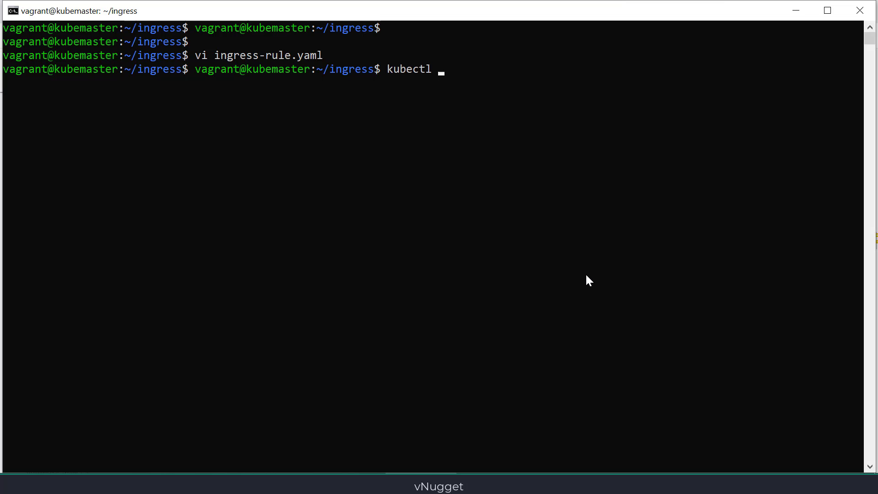
type("apply -")
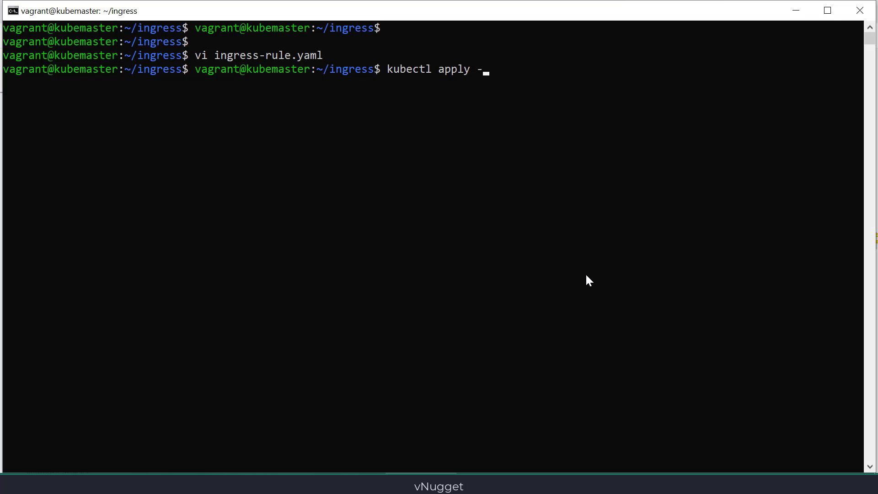
type("f ingress-rule")
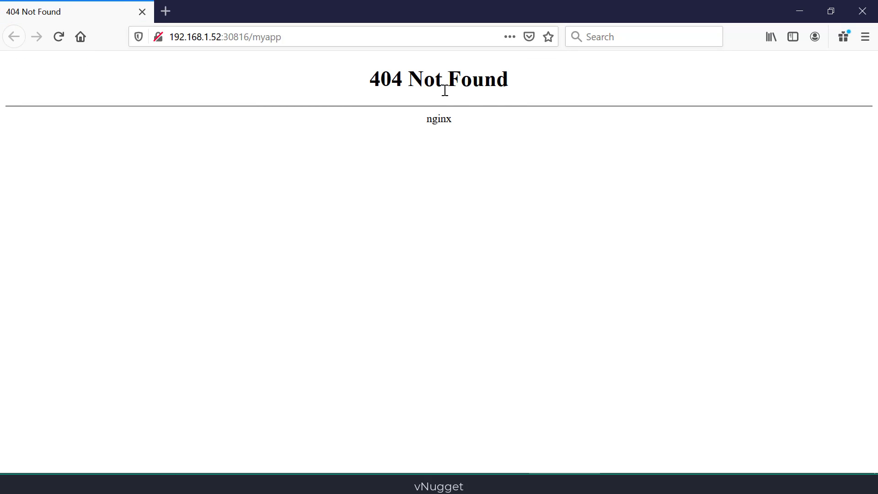
mouse_move(492, 131)
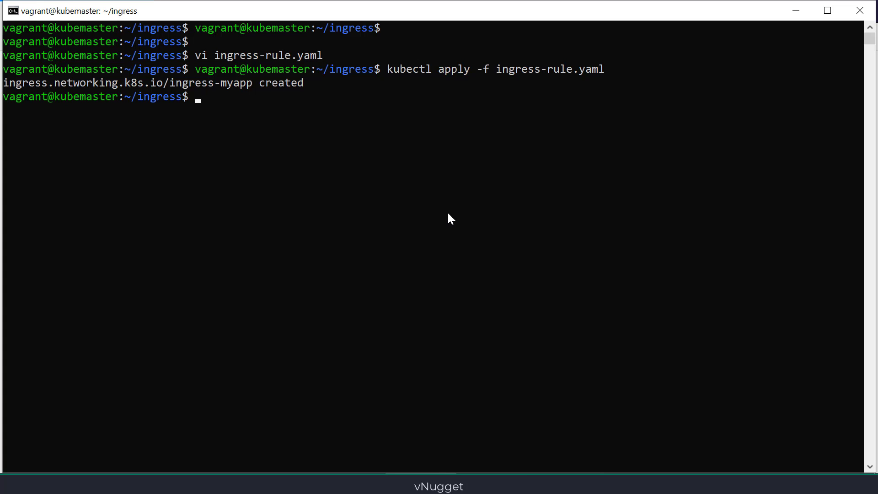
- Reopen and close ingress-rule.yaml in vi, then recall the 'kubectl apply -f ingress-rule.yaml' command
type("v")
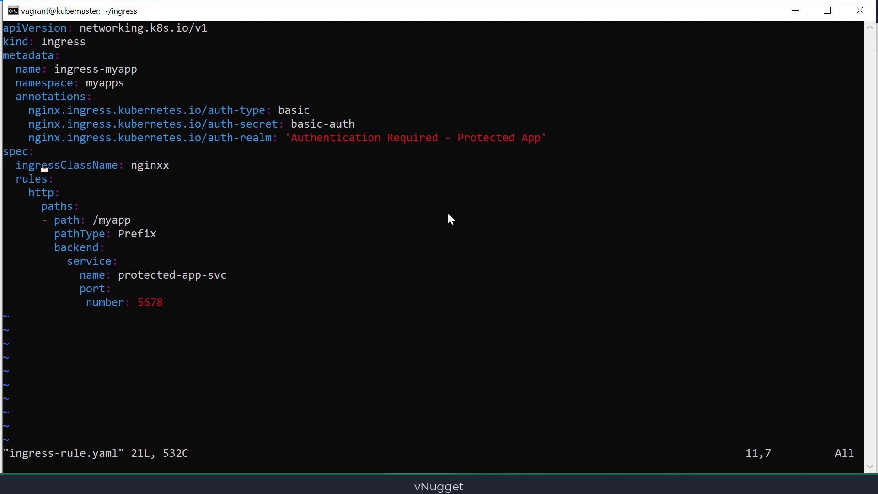
key("x")
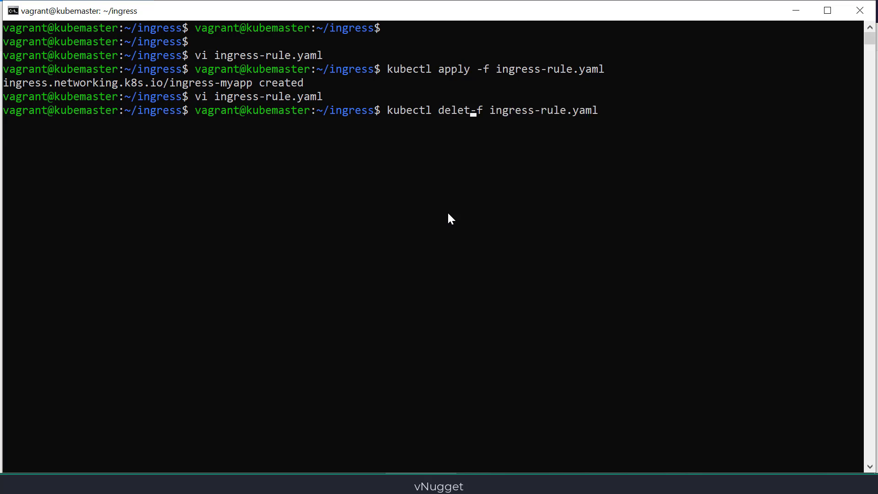
type("kubectl apply -f ingress-rule.yaml")
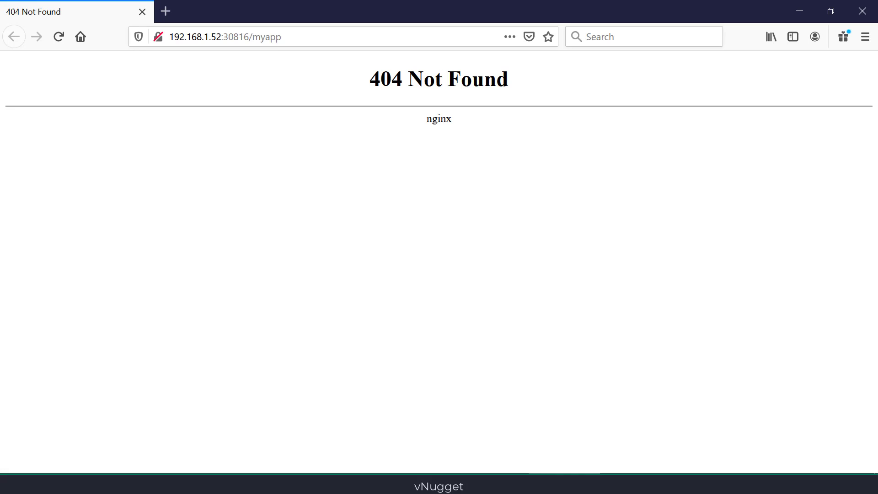
- Reload 192.168.1.52:30816/myapp to show the protected 'important information here!!!' page
left_click(58, 37)
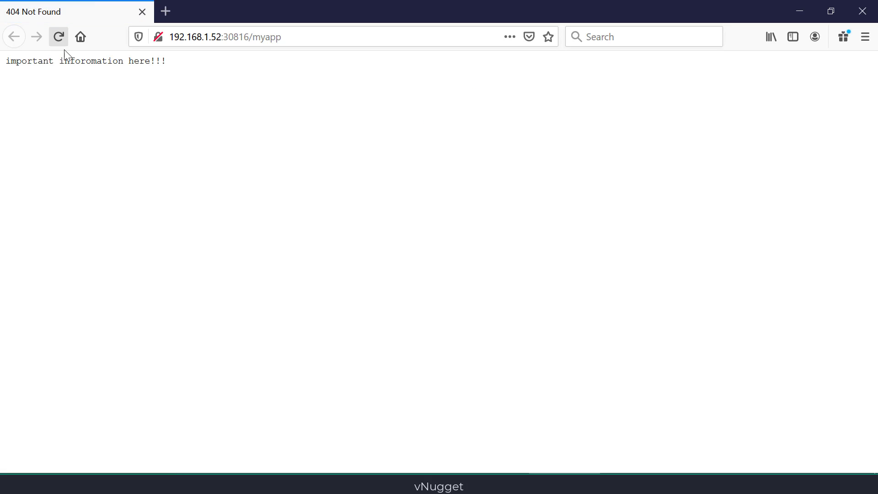